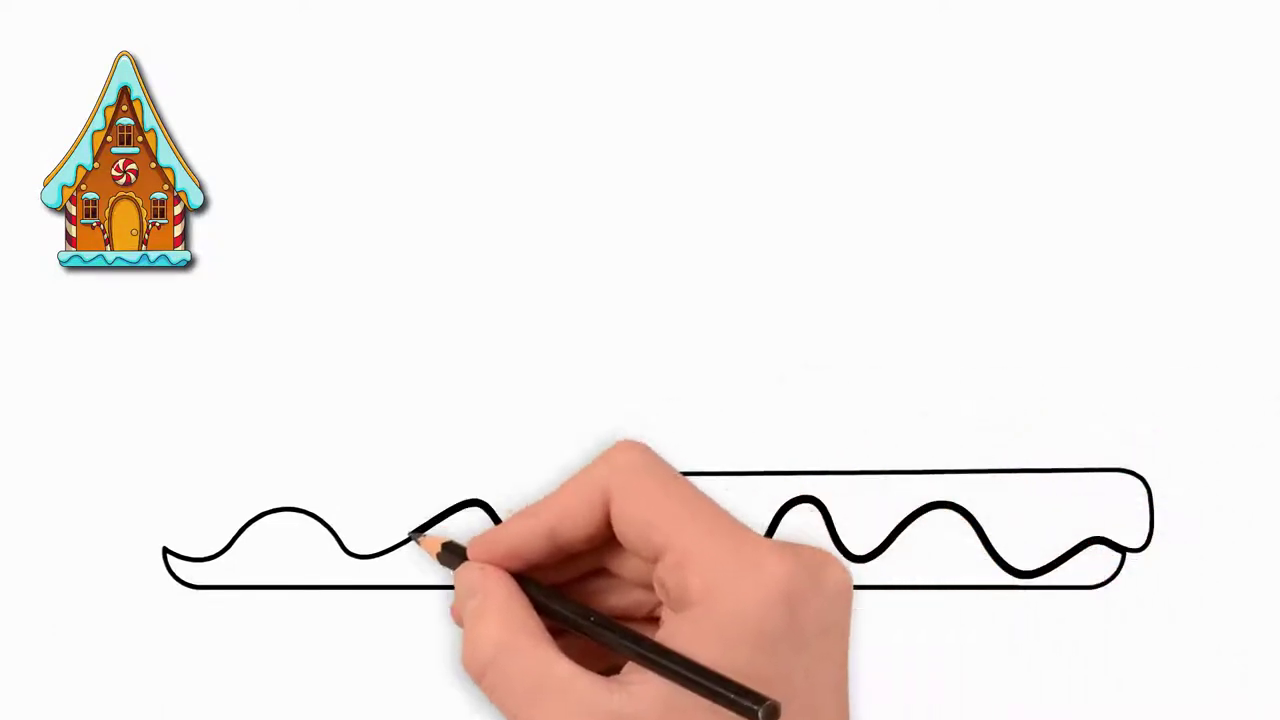
pyautogui.moveTo(220, 550)
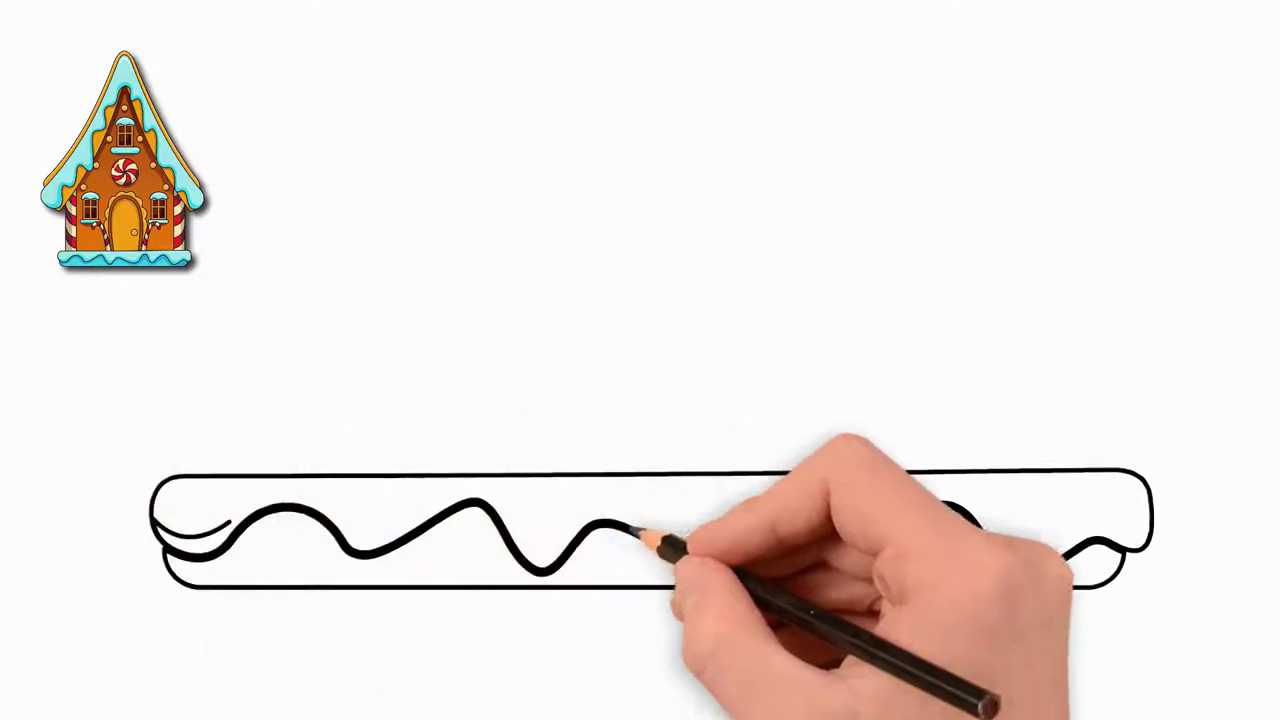
# - Draw a wavy frosting stroke across the long rounded foundation slab
pyautogui.moveTo(650, 540); pyautogui.dragTo(1130, 550)
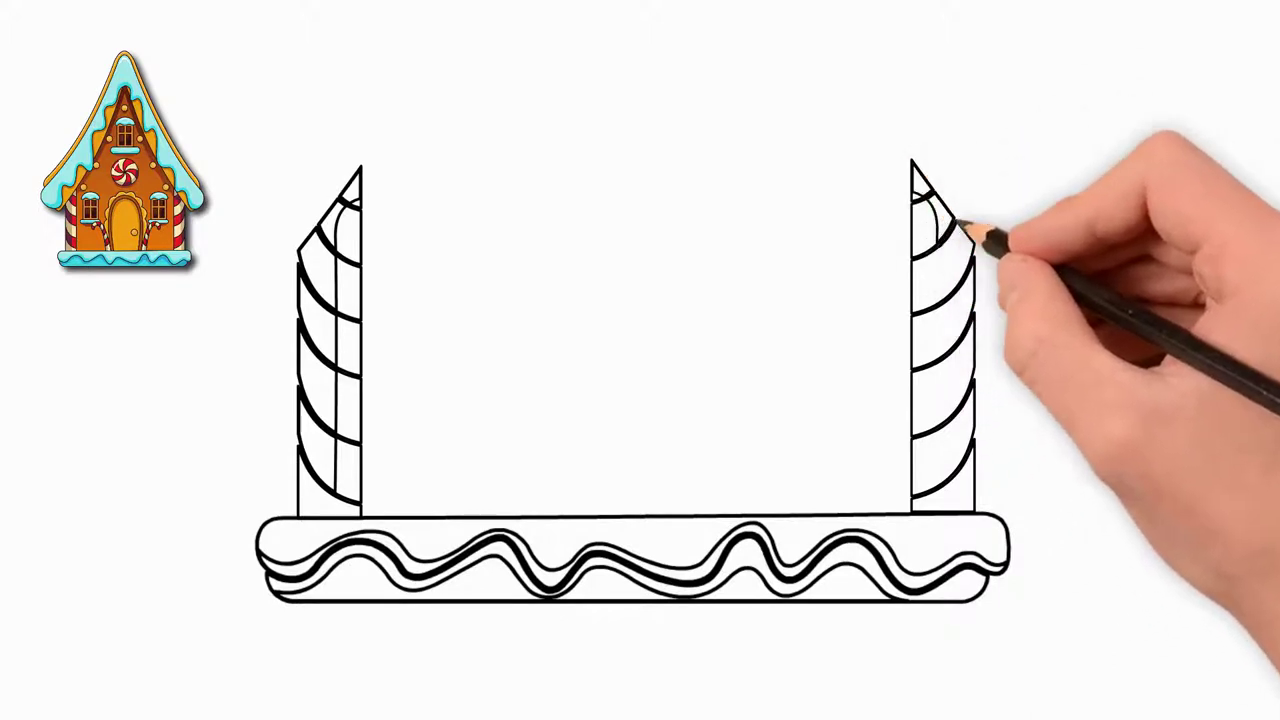
pyautogui.moveTo(960, 440)
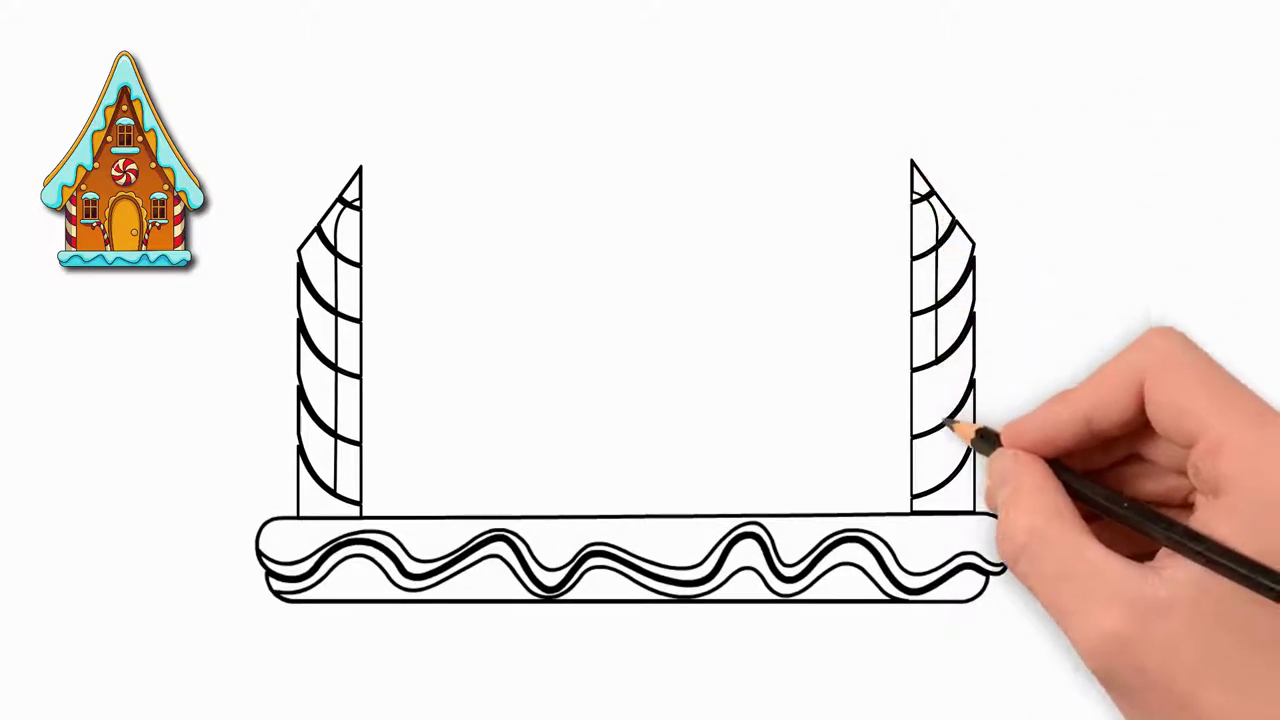